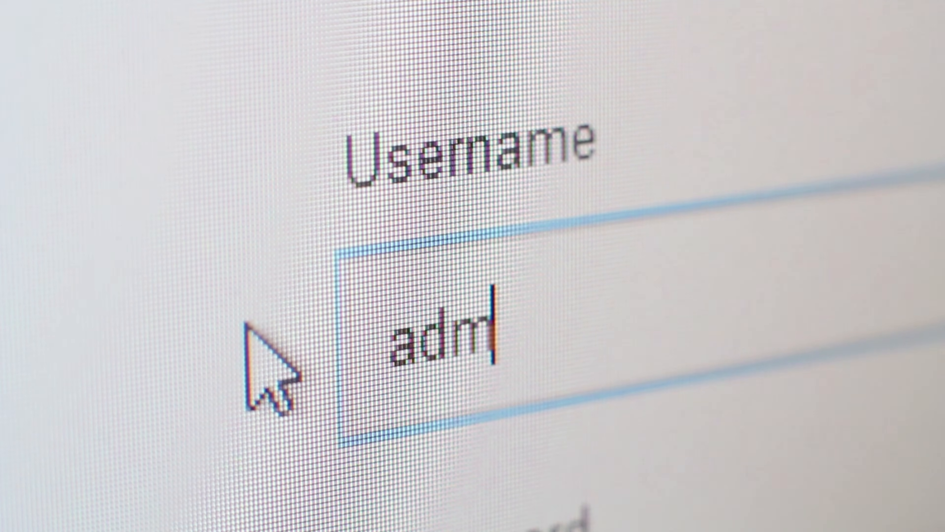
Close the browser and launch Command Prompt with administrator rights from Start search.
{"action": "type", "text": "in"}
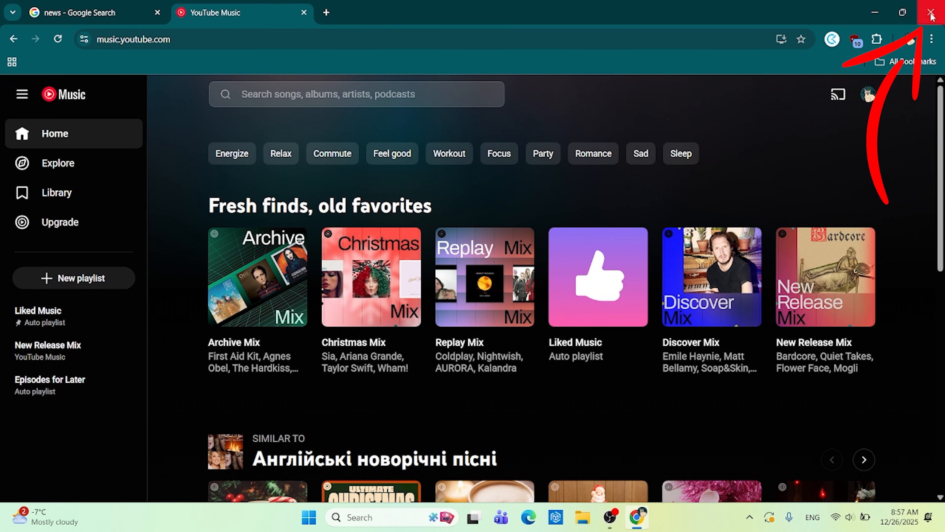
{"action": "left_click", "coordinate": [933, 12]}
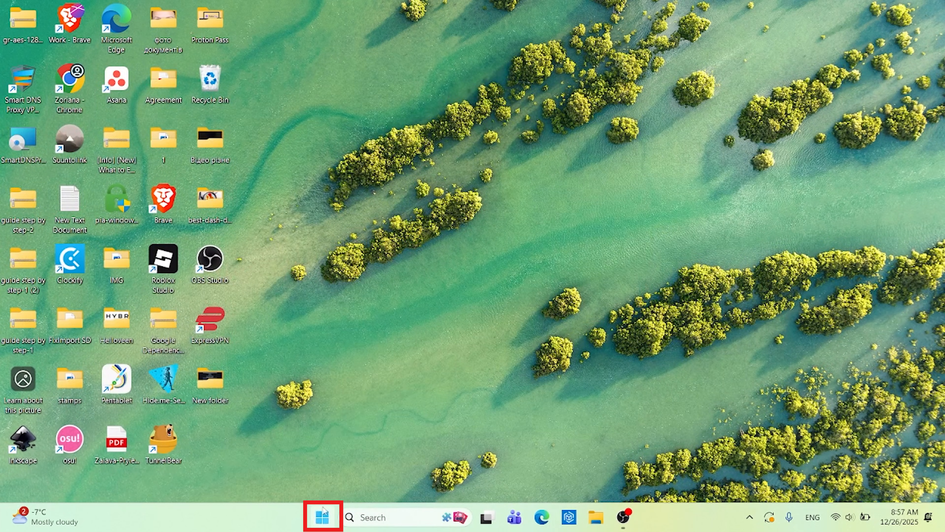
{"action": "type", "text": "command prompt"}
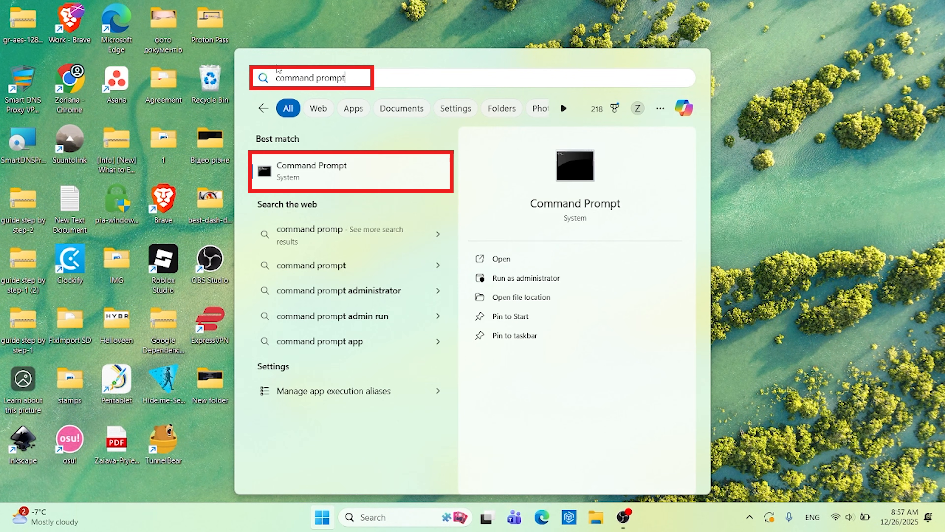
{"action": "right_click", "coordinate": [311, 171]}
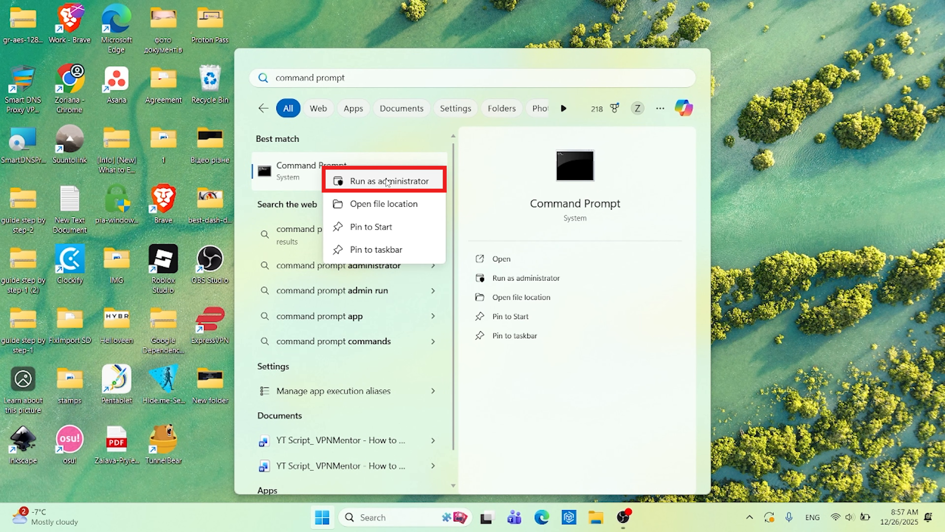
{"action": "left_click", "coordinate": [381, 180]}
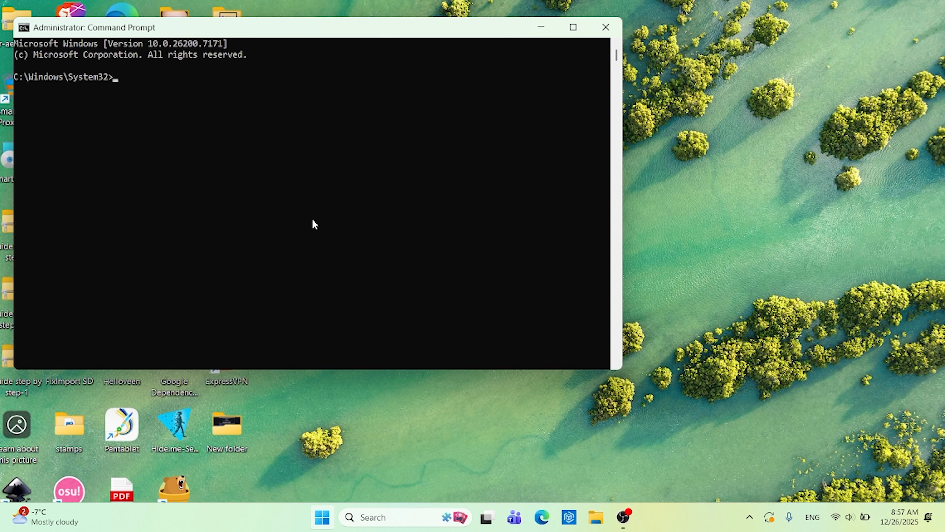
Run netstat -ano to list active connections with their states and PIDs.
{"action": "type", "text": "netstat -"}
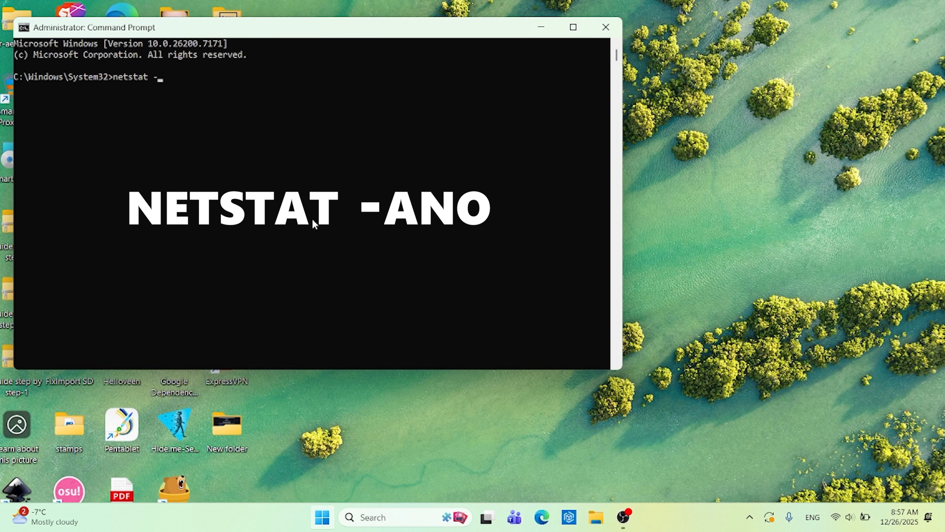
{"action": "type", "text": "ano"}
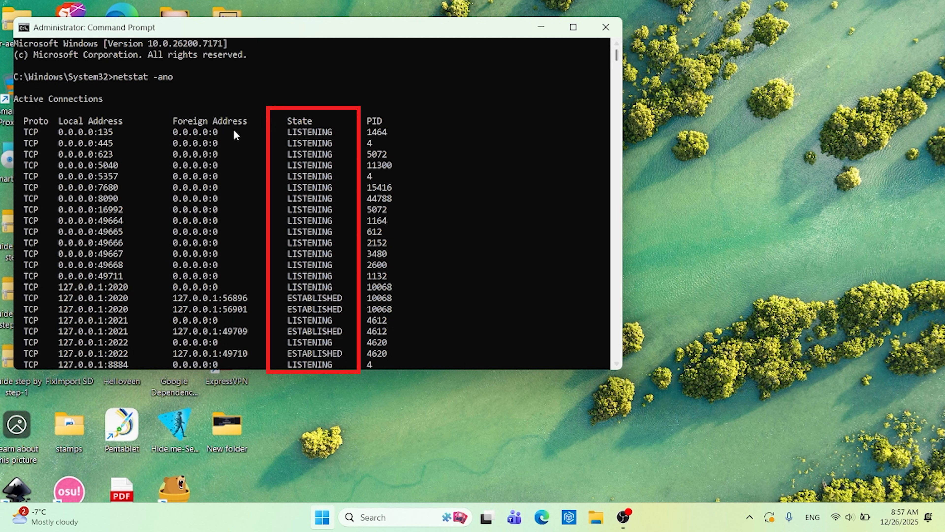
{"action": "scroll", "scroll_direction": "down", "scroll_amount": 3}
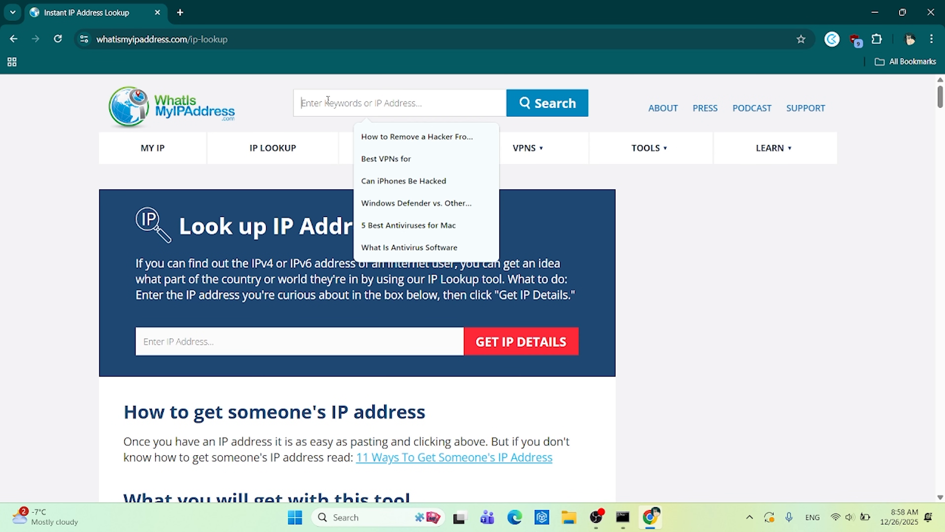
Look up 23.47.124.142 on WhatIsMyIPAddress and note it belongs to Warsaw, Poland.
{"action": "type", "text": "23.47.124.142"}
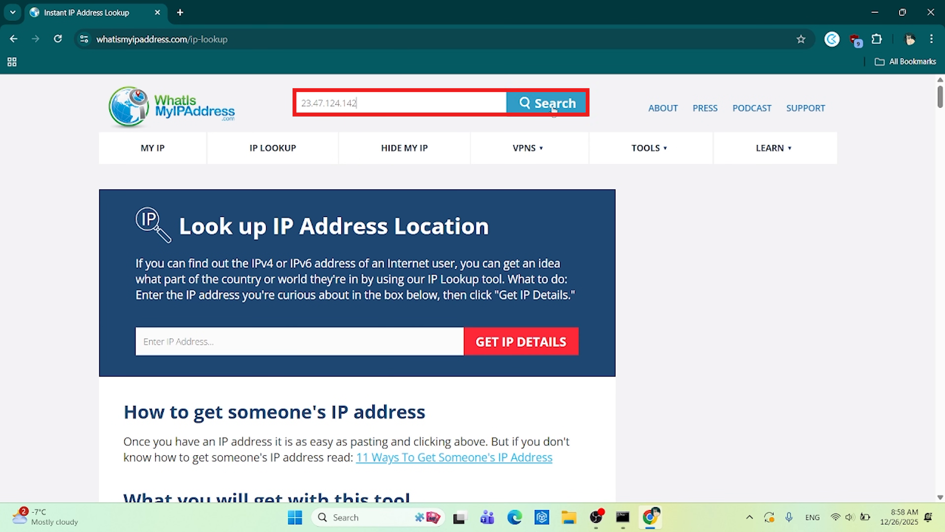
{"action": "left_click", "coordinate": [548, 102]}
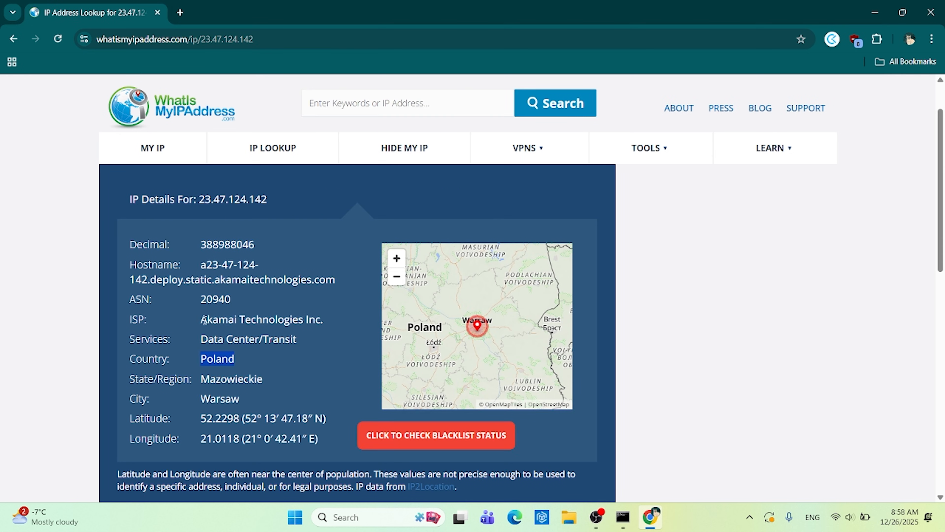
{"action": "double_click", "coordinate": [261, 319]}
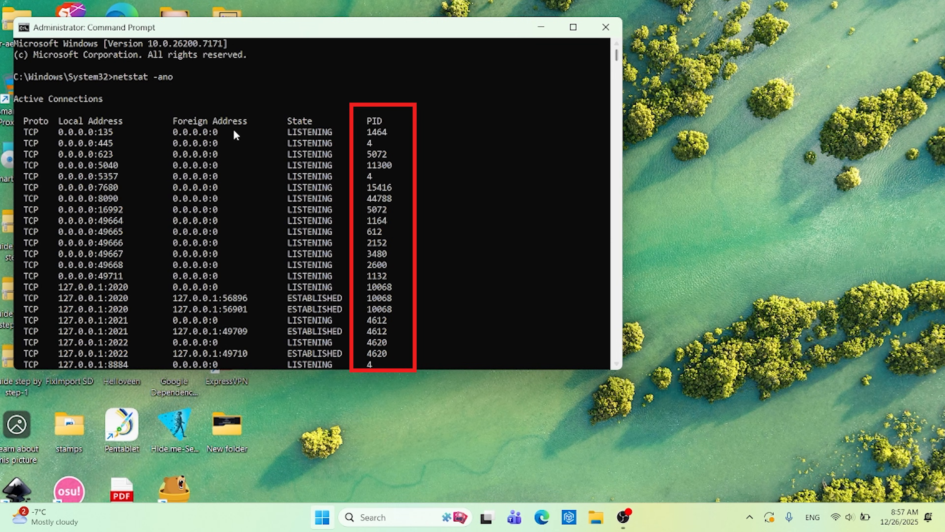
{"action": "scroll", "scroll_direction": "down", "scroll_amount": 3}
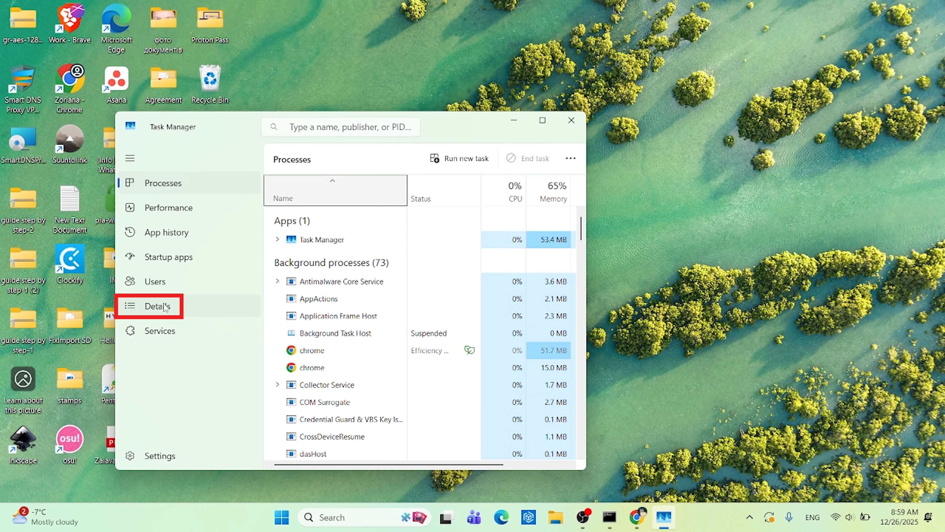
Show the Details process list and bring up actions for LockApp.exe, PID 32600.
{"action": "left_click", "coordinate": [159, 306]}
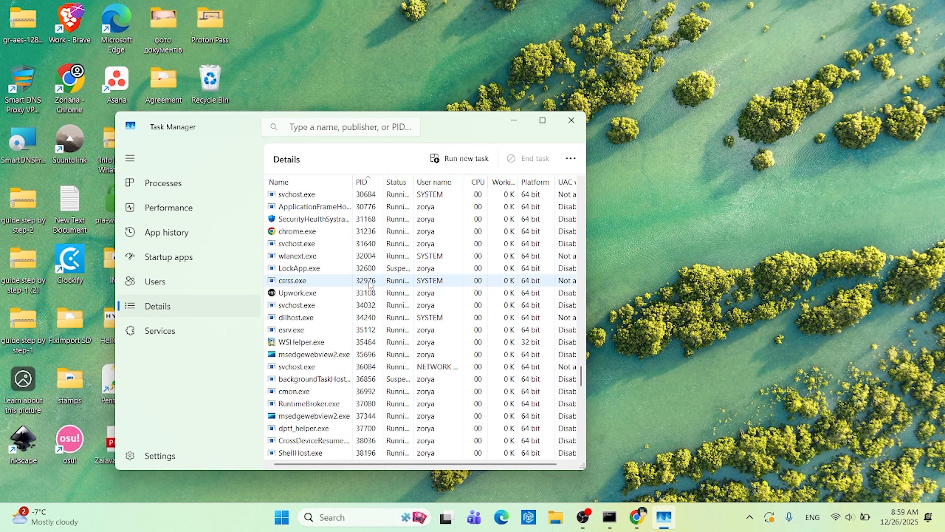
{"action": "left_click", "coordinate": [366, 268]}
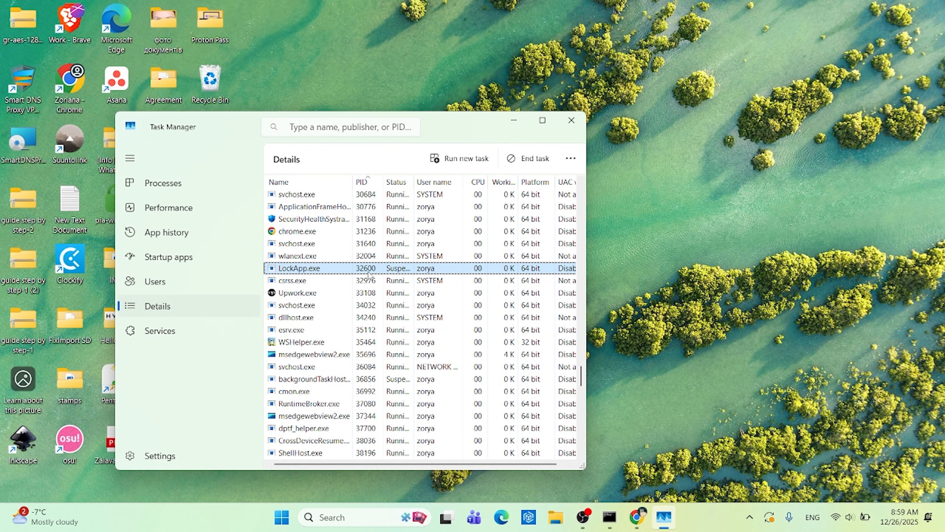
{"action": "right_click", "coordinate": [298, 268]}
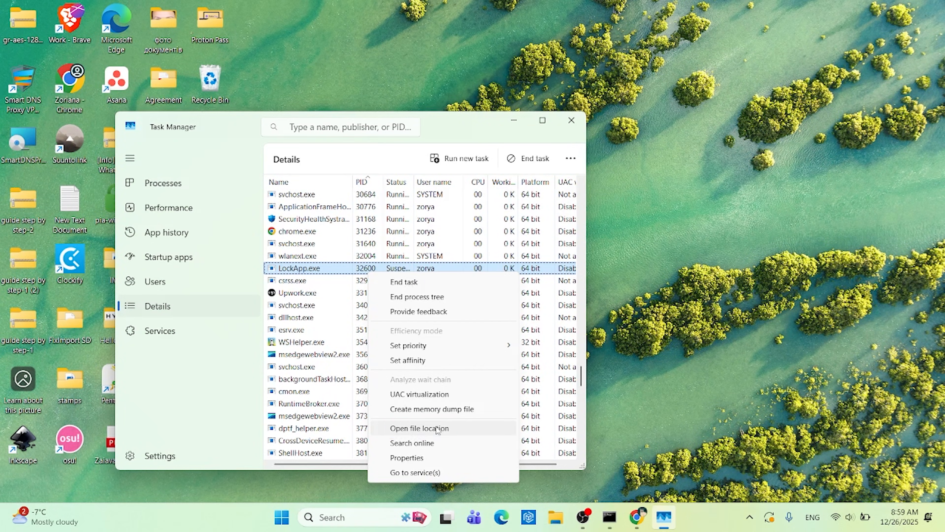
View LockApp.exe's file location, then launch mrt from the Run dialog.
{"action": "left_click", "coordinate": [419, 428]}
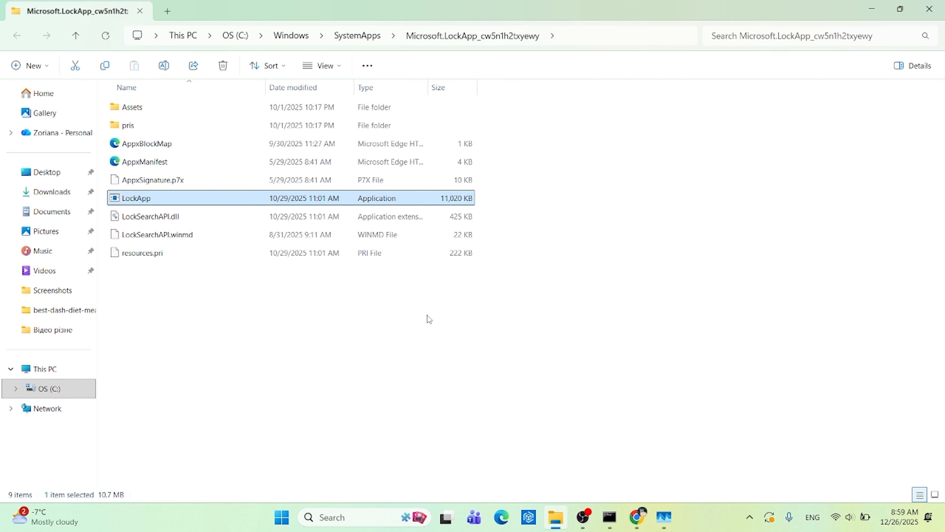
{"action": "mouse_move", "coordinate": [267, 211]}
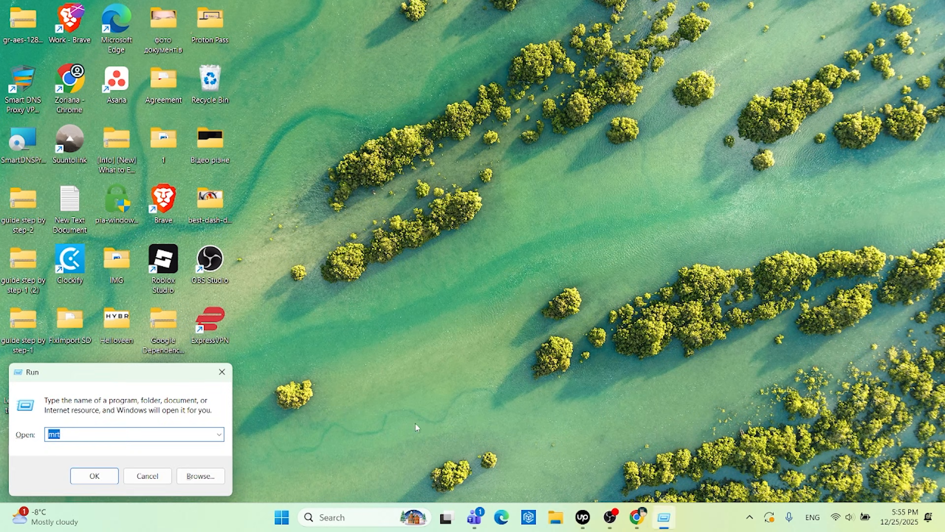
{"action": "type", "text": "m"}
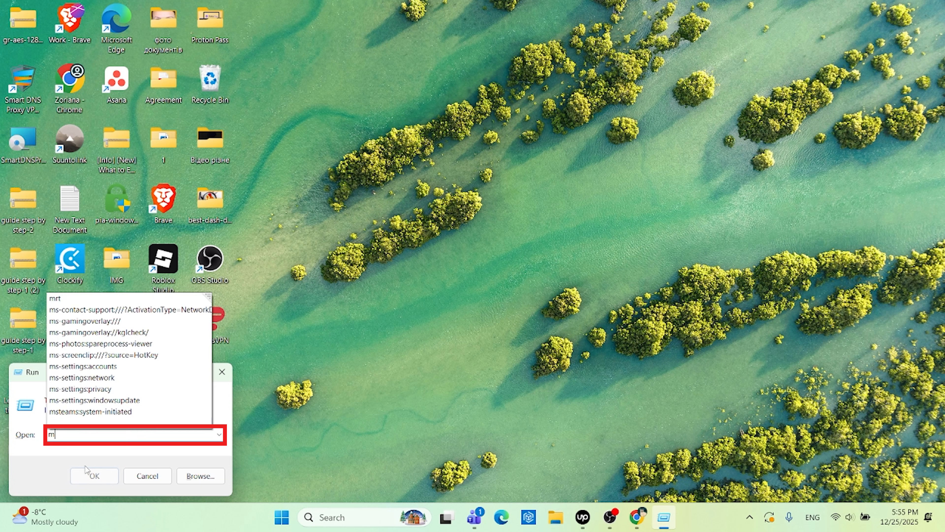
{"action": "type", "text": "rt"}
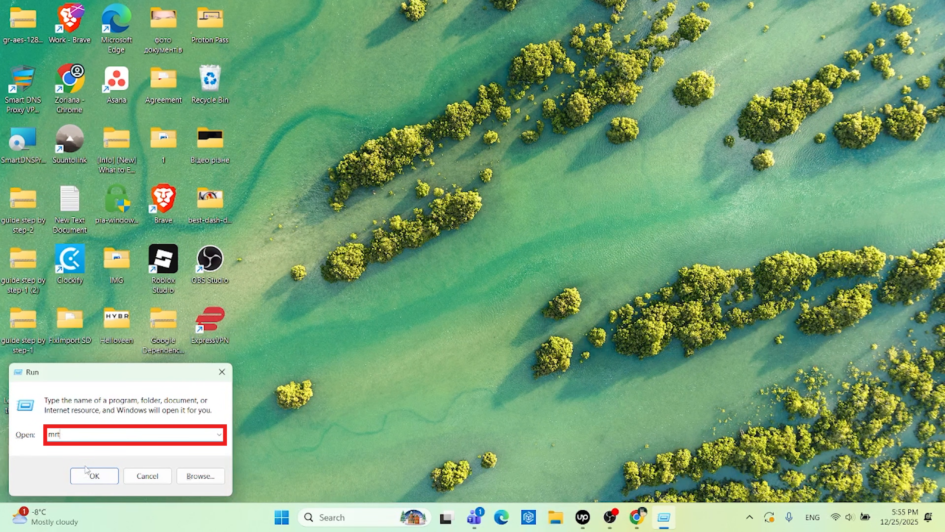
{"action": "left_click", "coordinate": [94, 475]}
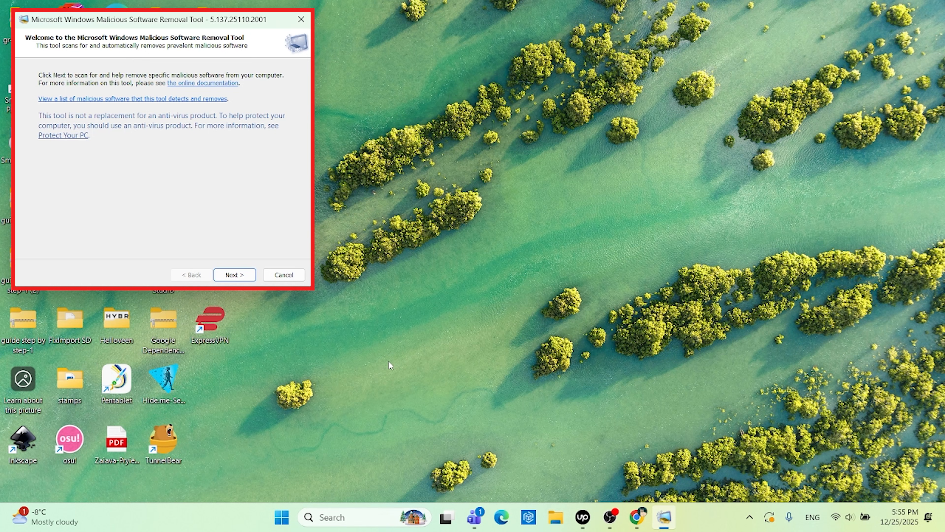
{"action": "mouse_move", "coordinate": [390, 325]}
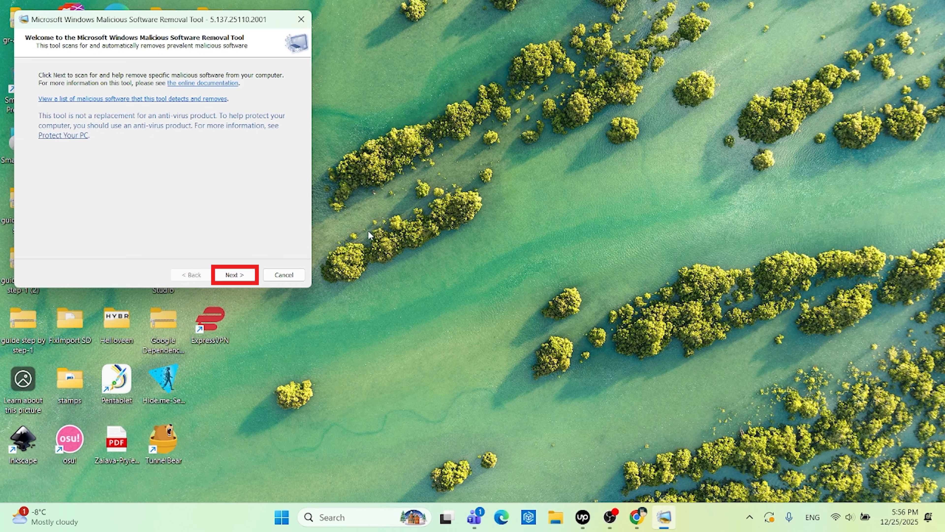
Choose Quick scan in the Malicious Software Removal Tool and start it.
{"action": "left_click", "coordinate": [234, 276]}
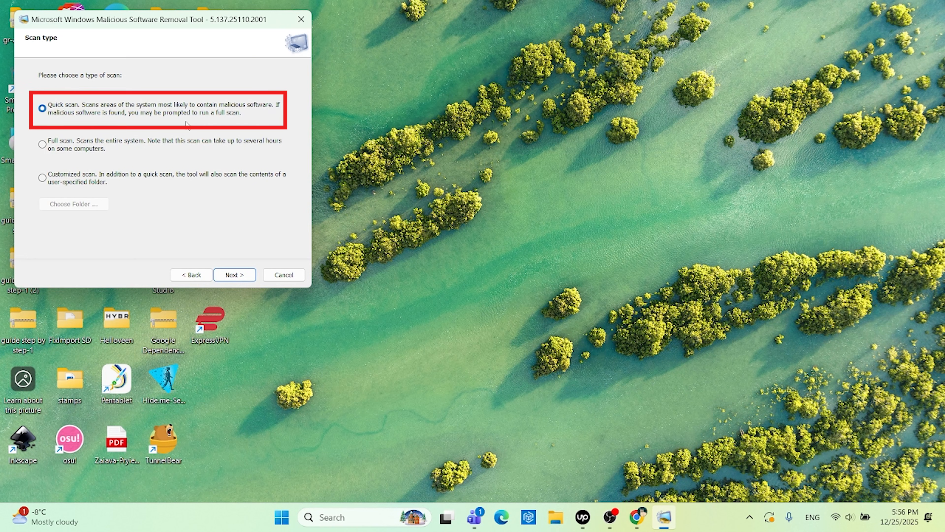
{"action": "left_click", "coordinate": [233, 274]}
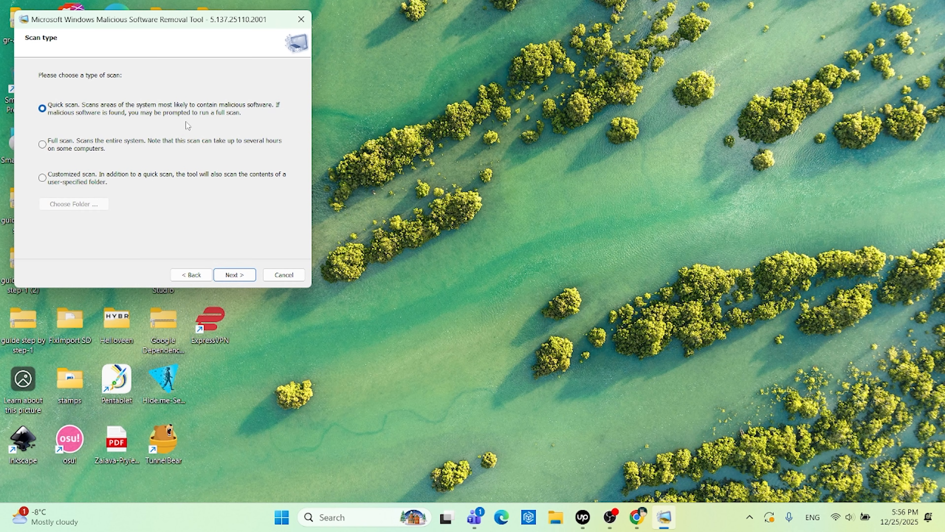
{"action": "left_click", "coordinate": [234, 277]}
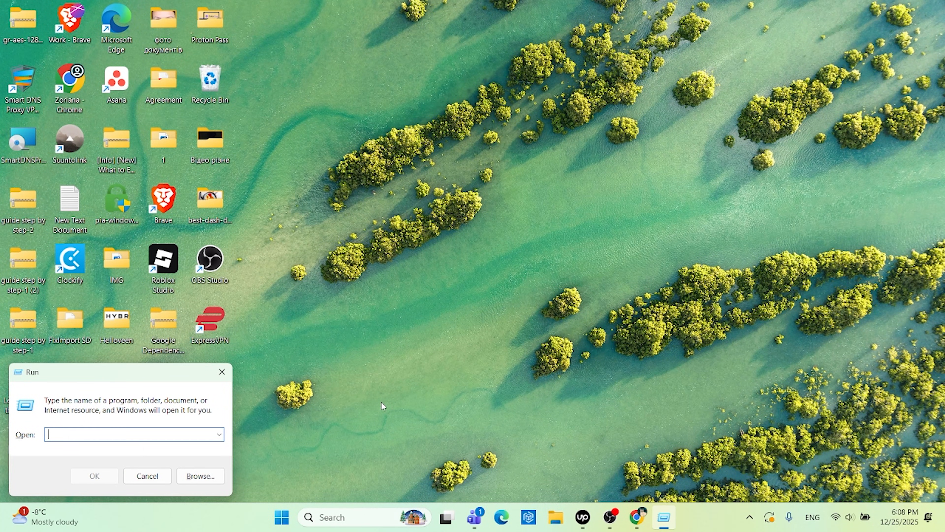
Run netplwiz to open the User Accounts window.
{"action": "type", "text": "netplwiz"}
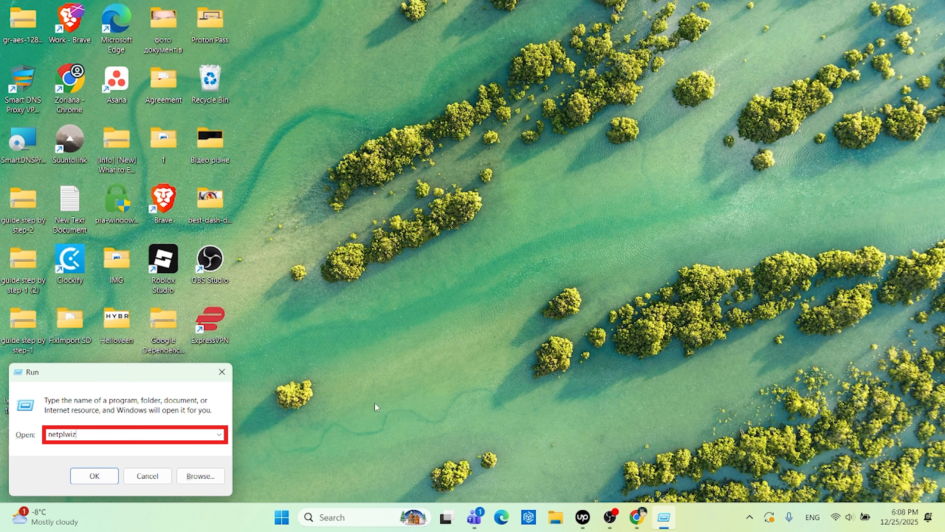
{"action": "left_click", "coordinate": [94, 476]}
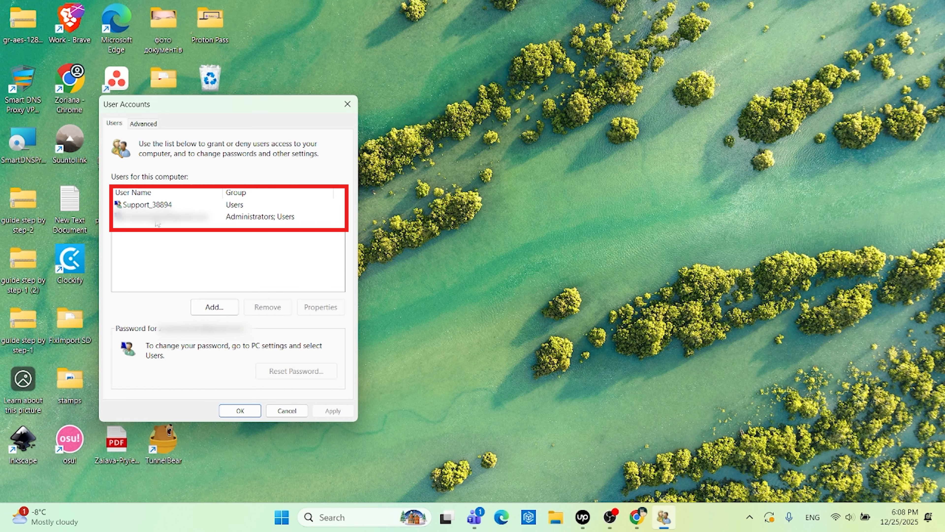
Remove the Support_38894 account from the user list, confirming the deletion.
{"action": "left_click", "coordinate": [144, 204]}
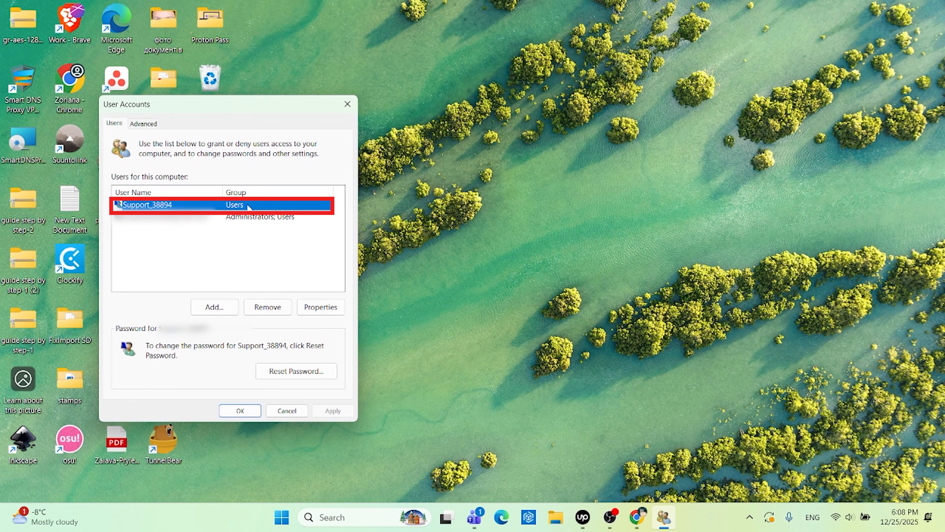
{"action": "mouse_move", "coordinate": [250, 241]}
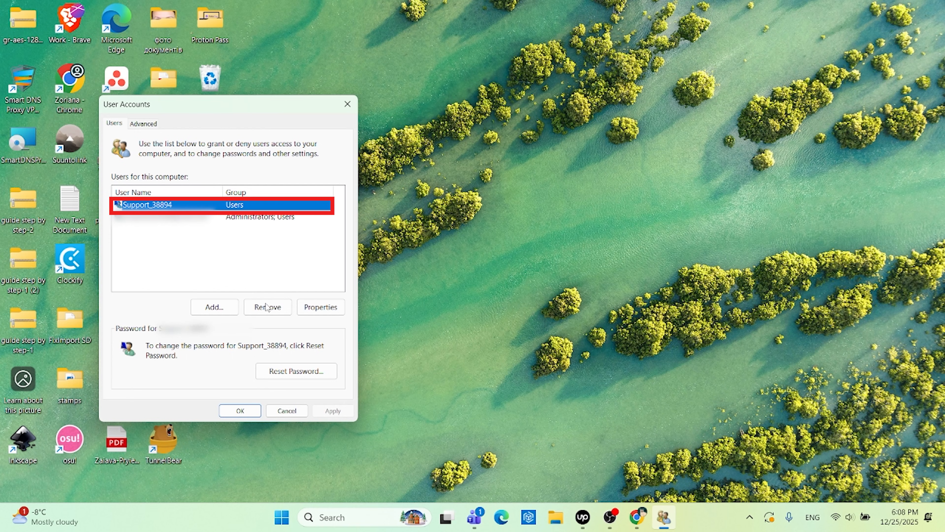
{"action": "left_click", "coordinate": [266, 307]}
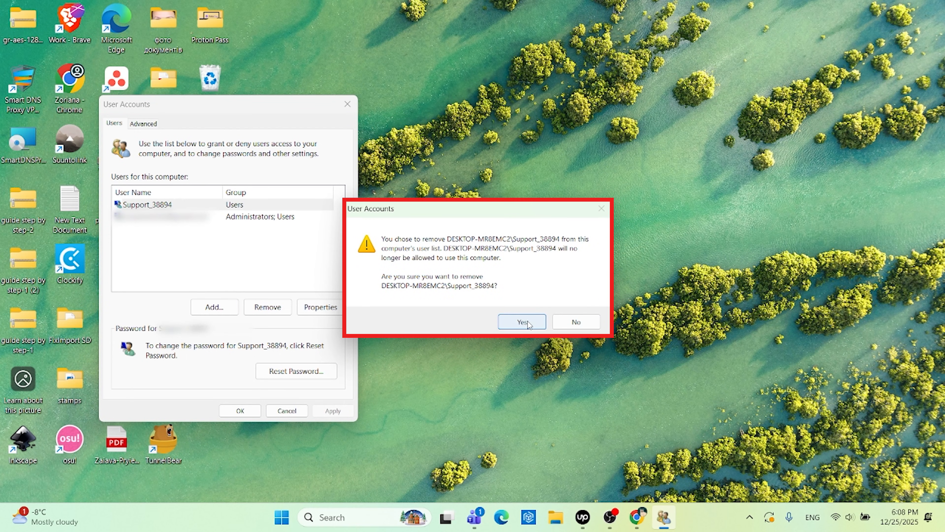
{"action": "left_click", "coordinate": [521, 321]}
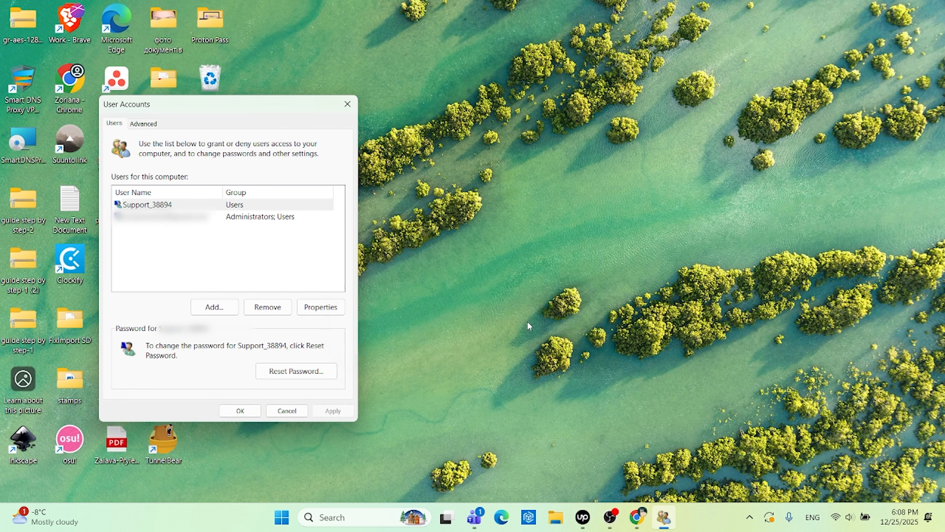
{"action": "left_click", "coordinate": [260, 215]}
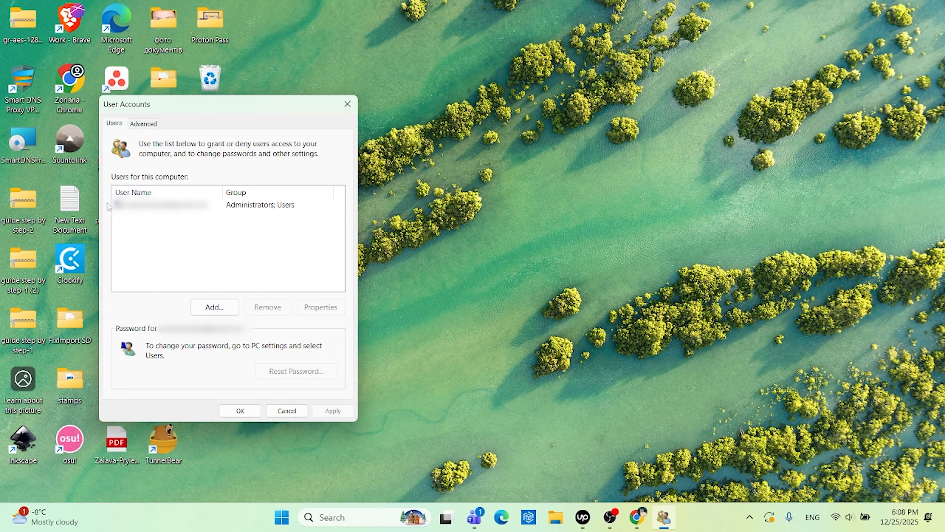
{"action": "left_click", "coordinate": [156, 204]}
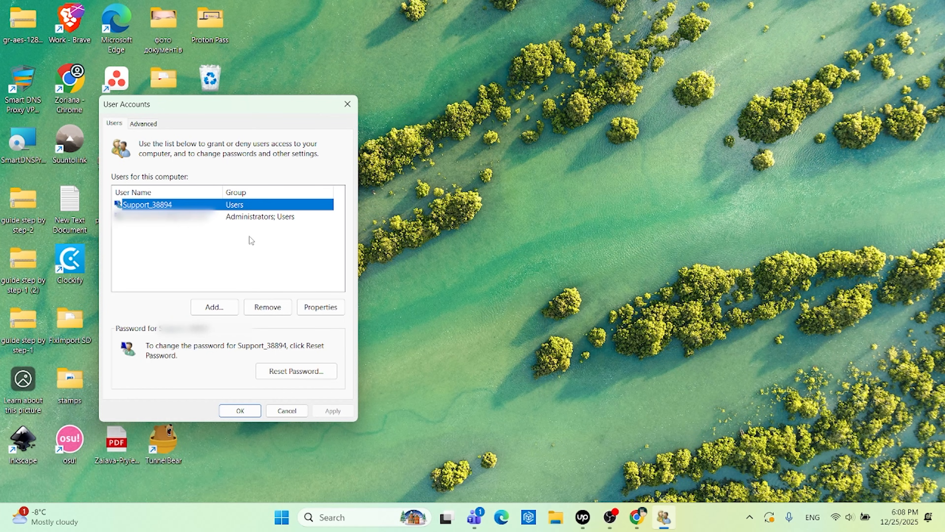
{"action": "left_click", "coordinate": [266, 307]}
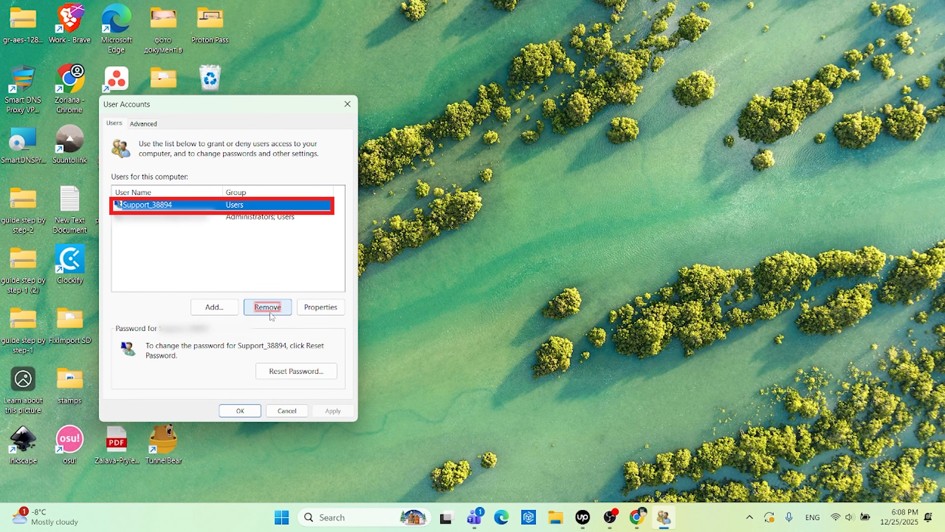
{"action": "left_click", "coordinate": [267, 307]}
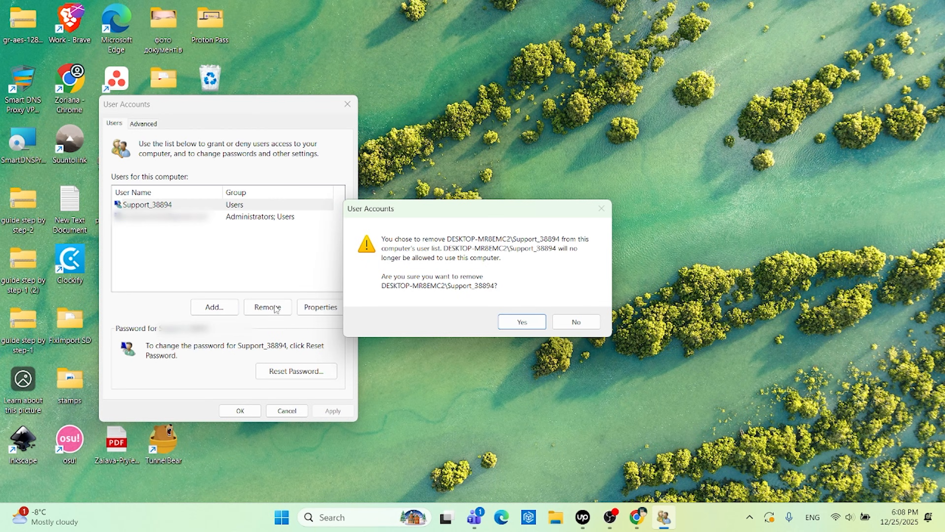